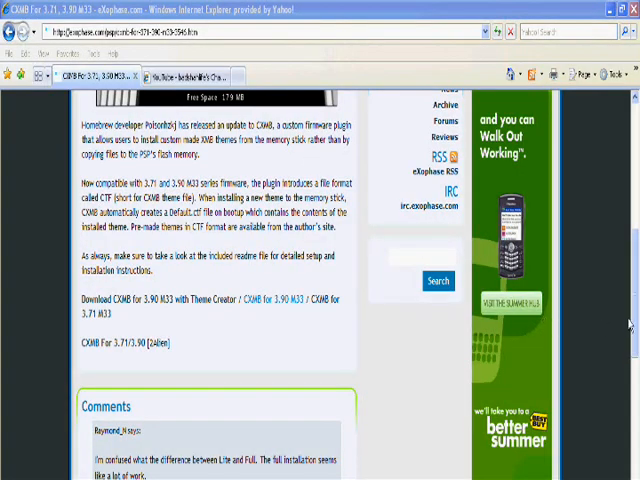
Download the 'CXMB for 3.90 M33' package and save it to the Desktop
scroll(up, 3)
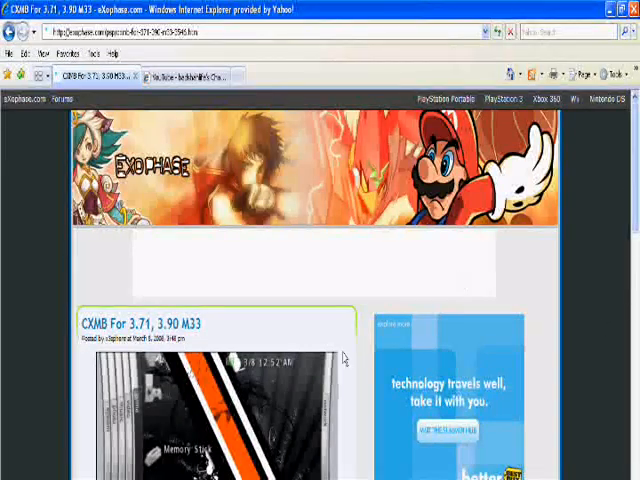
mouse_move(212, 336)
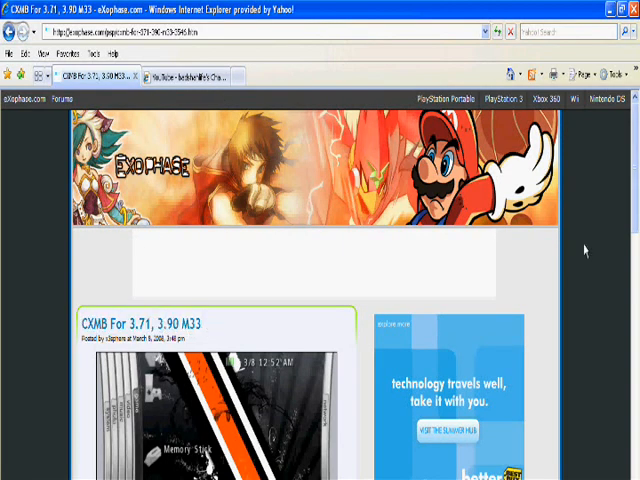
scroll(down, 3)
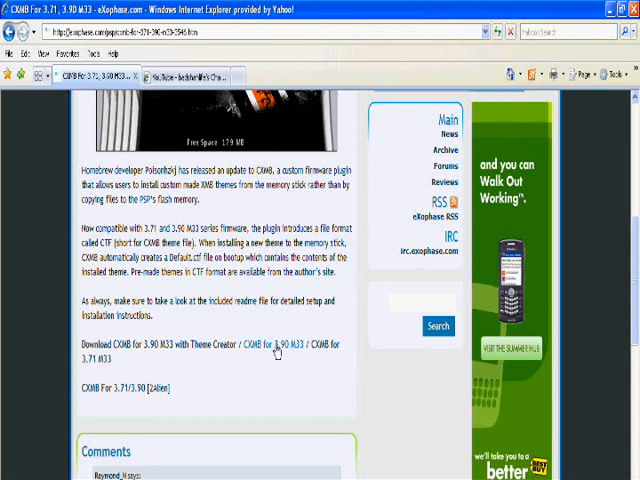
click(288, 344)
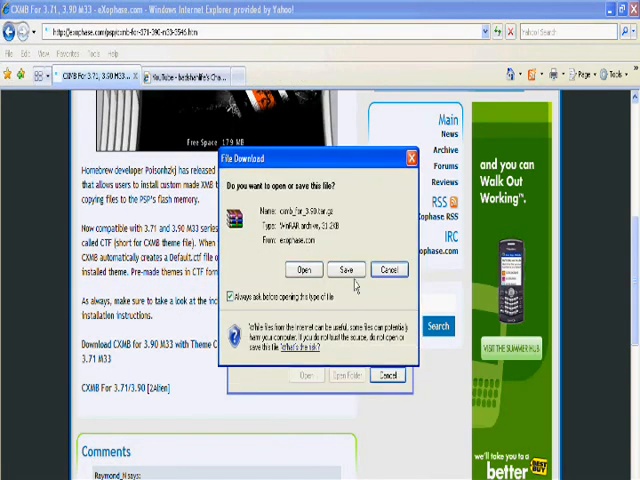
click(348, 268)
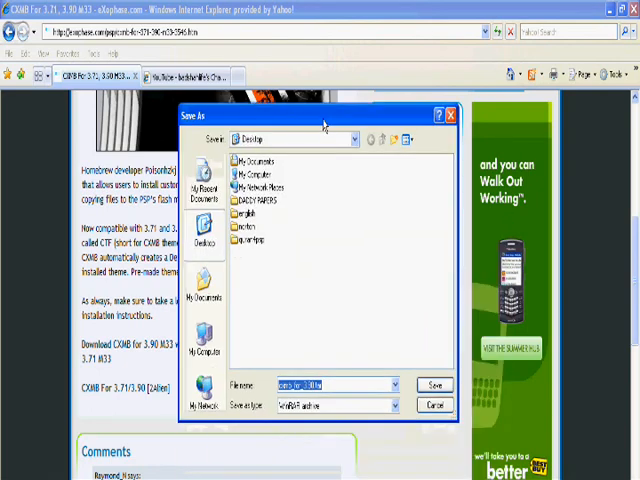
click(436, 384)
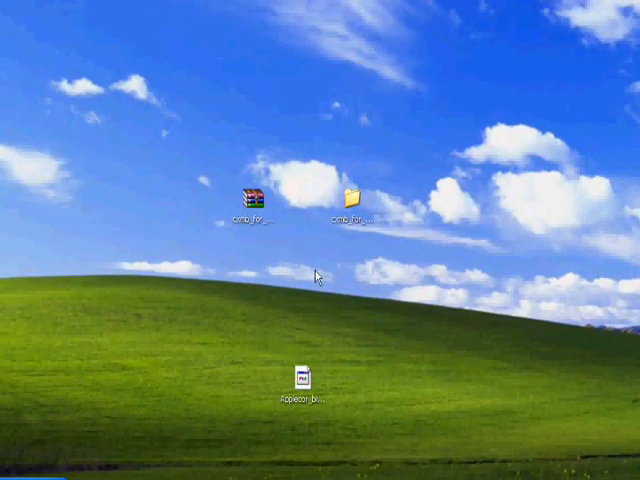
Open the downloaded cxmb_for_3.90 folder from the desktop in Explorer
right_click(252, 196)
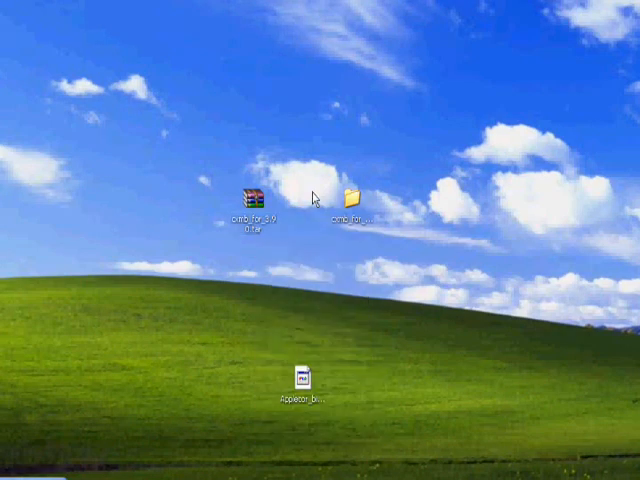
mouse_move(352, 200)
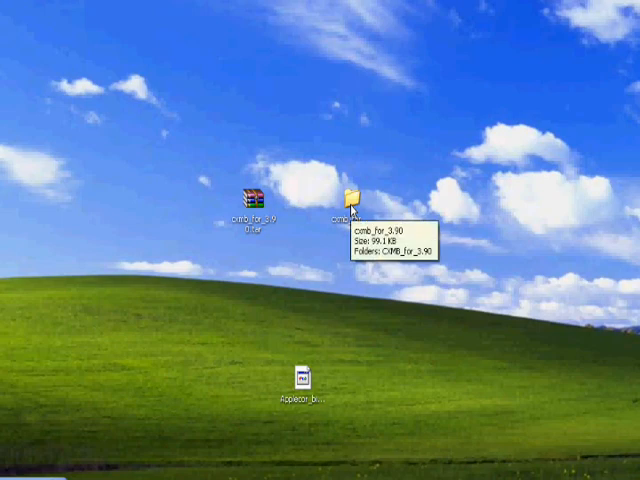
double_click(352, 196)
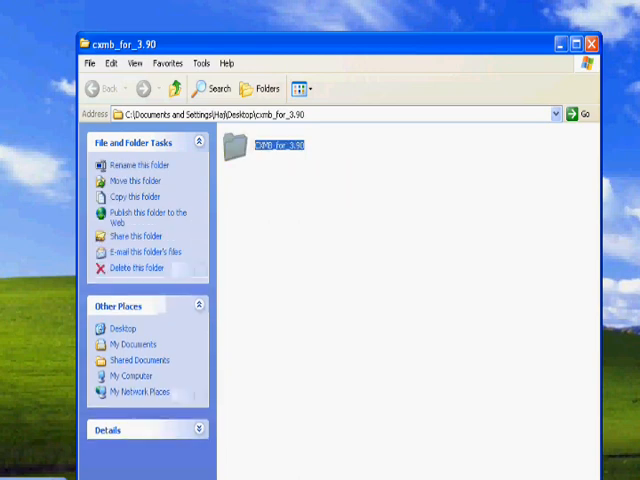
Go into CXMB_for_3.90\CXMB_FULL and copy its seplugins and cxmb folders
double_click(280, 150)
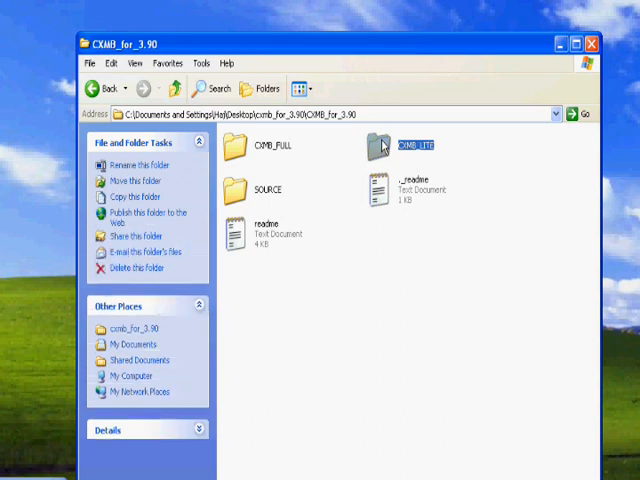
click(268, 144)
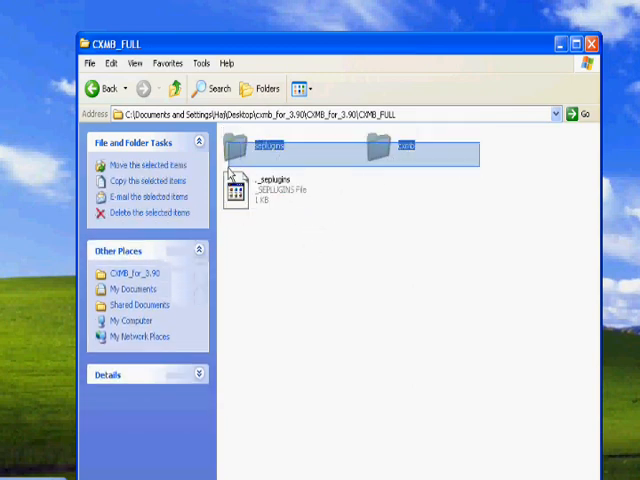
click(330, 168)
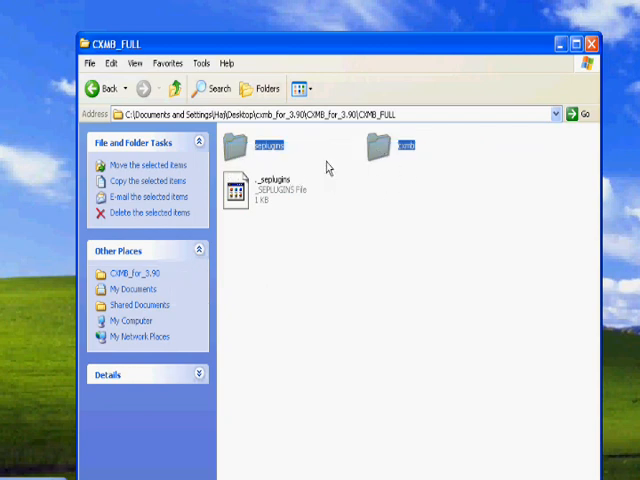
click(336, 356)
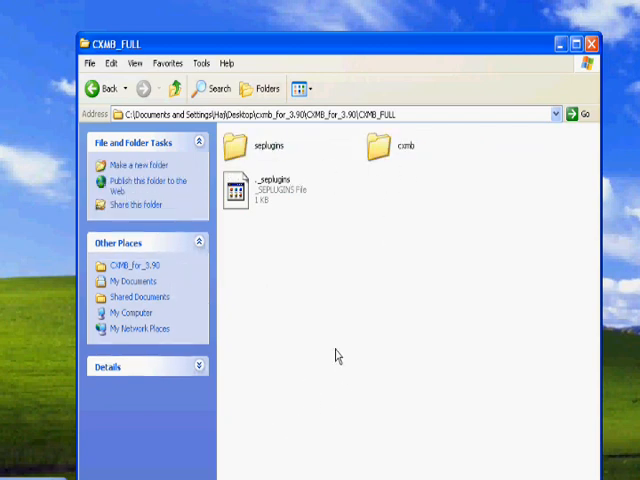
mouse_move(304, 378)
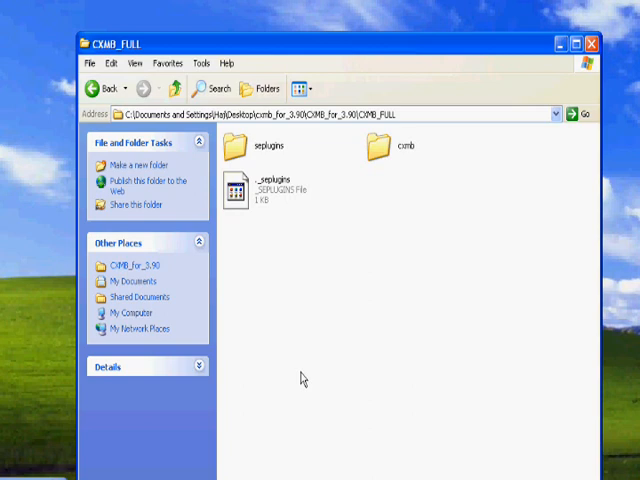
mouse_move(320, 292)
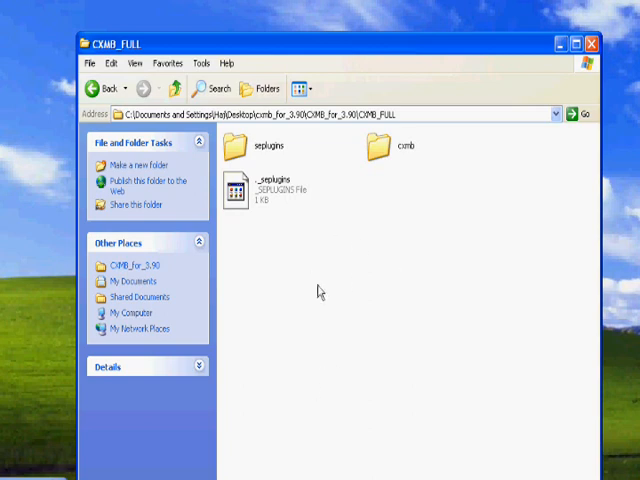
mouse_move(328, 256)
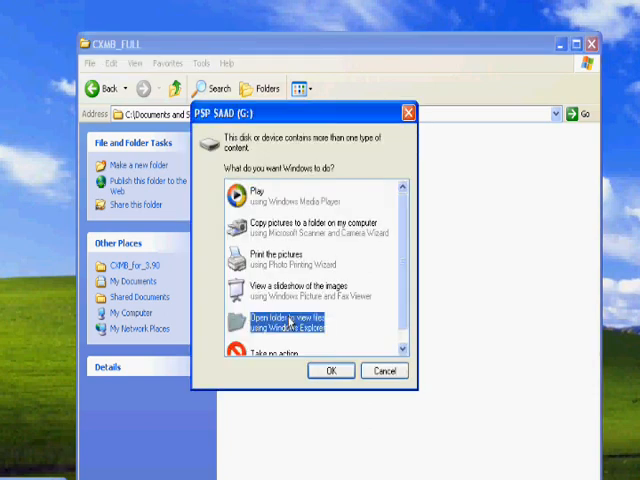
Paste cxmb and seplugins into G:\ via AutoPlay's folder view, shown as Thumbnails
click(332, 372)
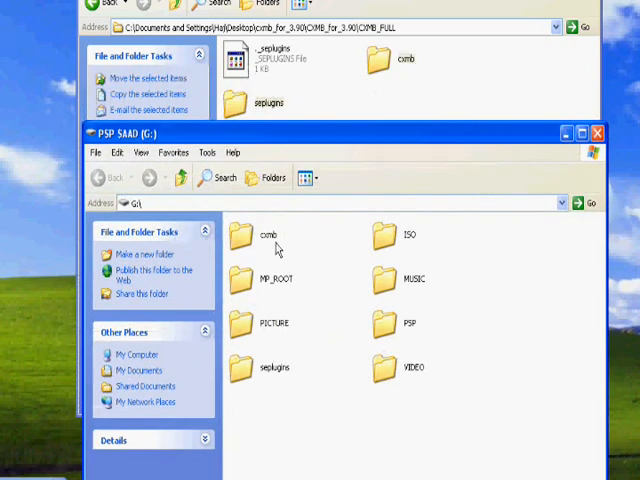
click(268, 234)
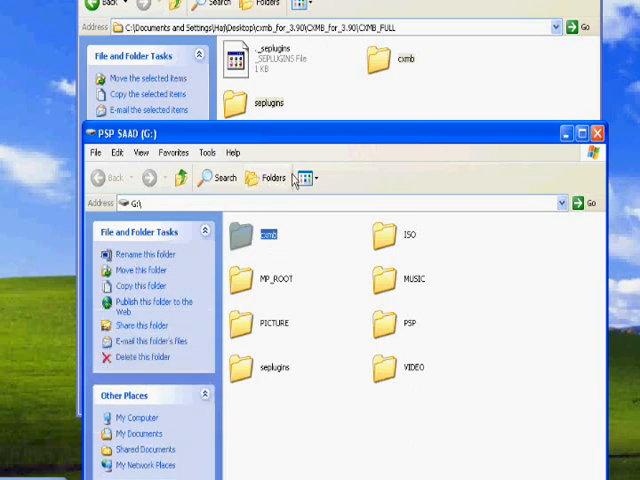
click(304, 178)
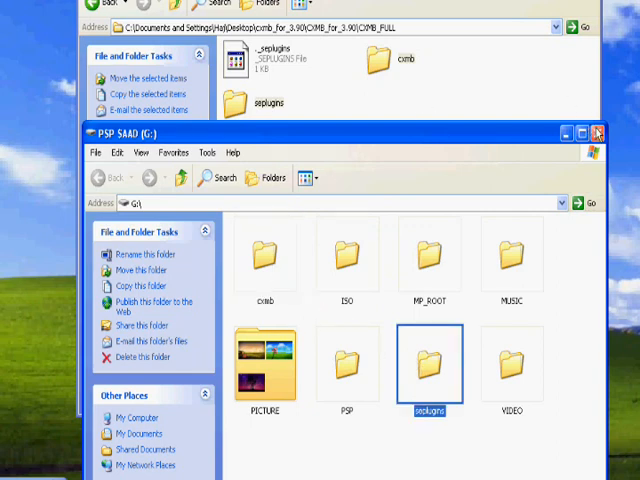
click(600, 132)
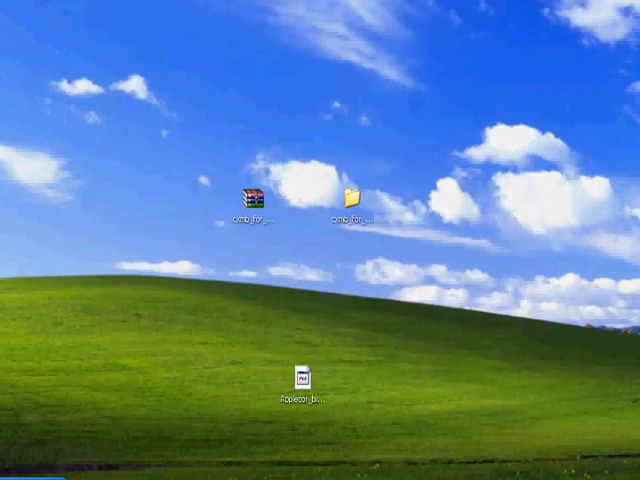
mouse_move(262, 352)
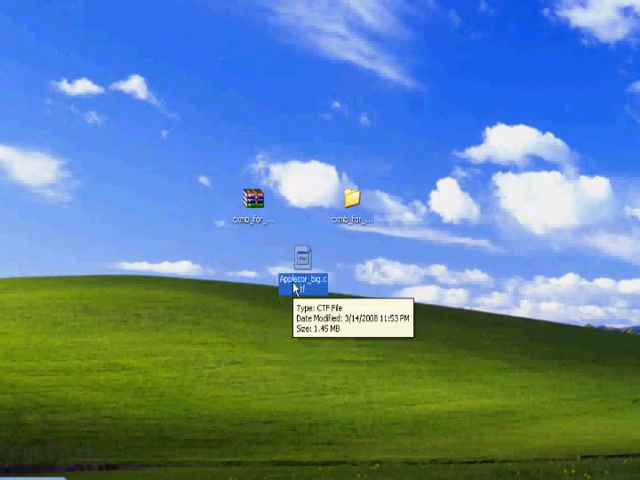
Copy the .ctf theme file from the desktop and open My Computer
click(20, 472)
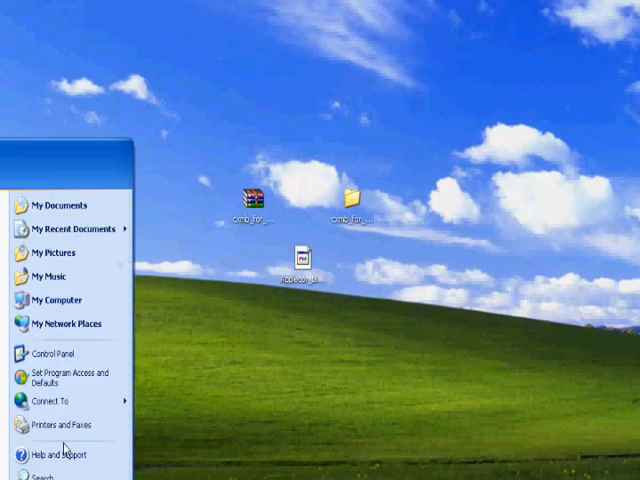
click(56, 300)
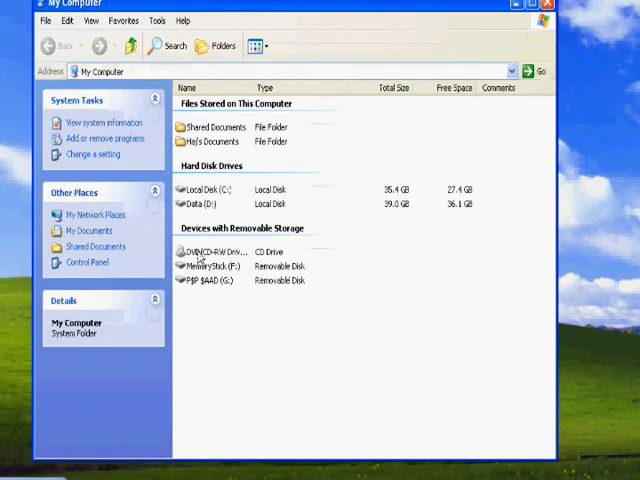
Browse into the PSP memory stick's PSP\THEME folder
double_click(220, 280)
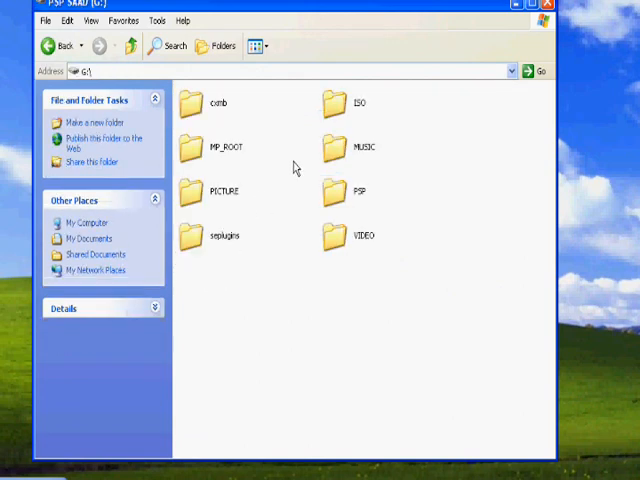
mouse_move(340, 196)
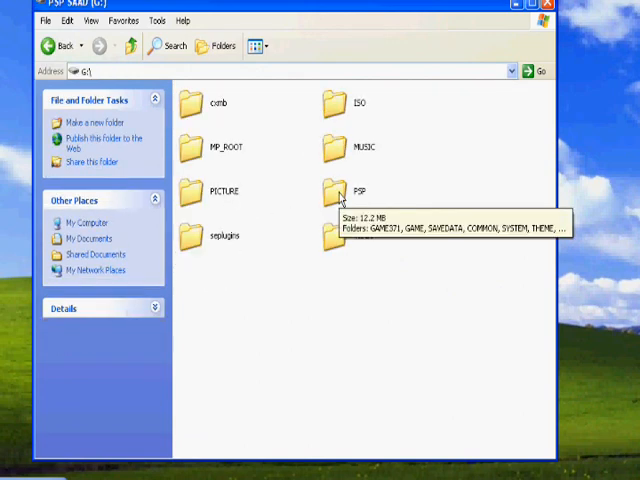
click(336, 190)
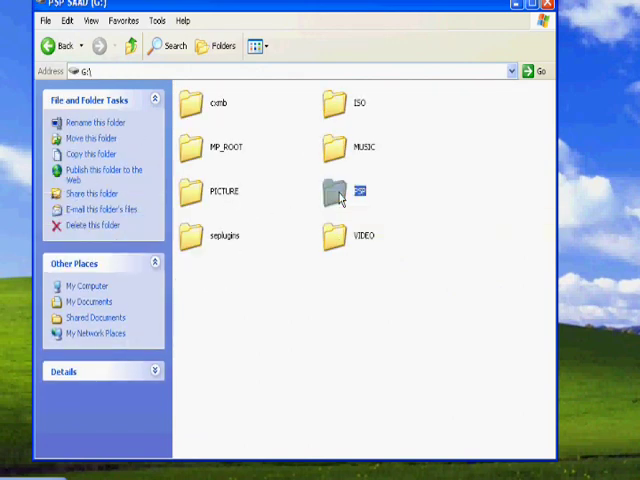
double_click(336, 190)
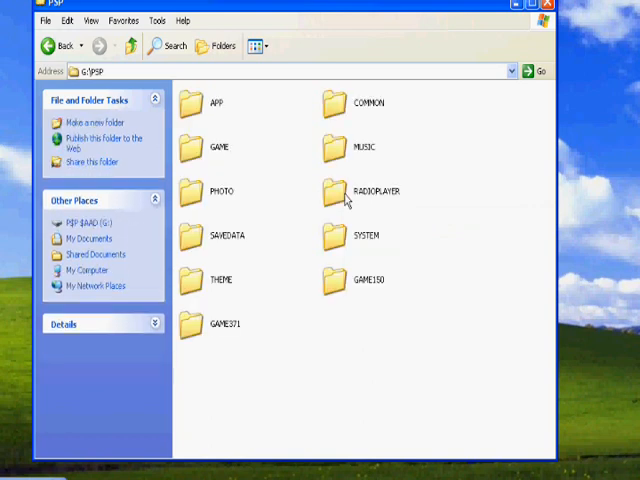
mouse_move(216, 270)
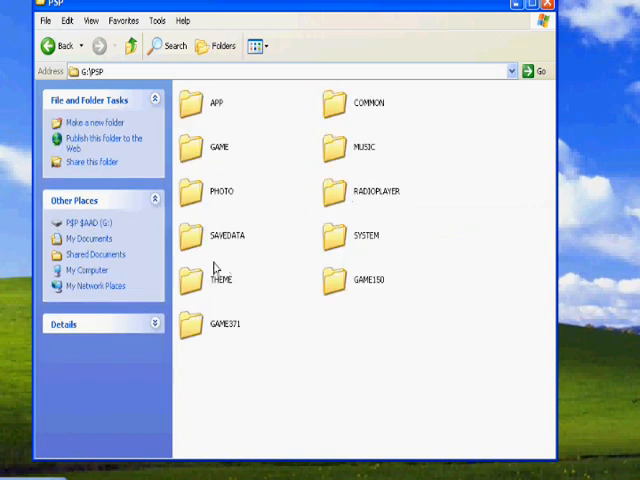
double_click(192, 284)
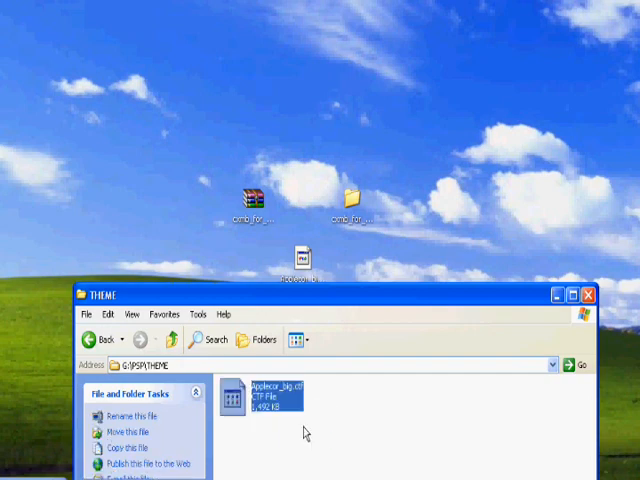
Paste the .ctf file into G:\PSP\THEME and deselect it
click(420, 450)
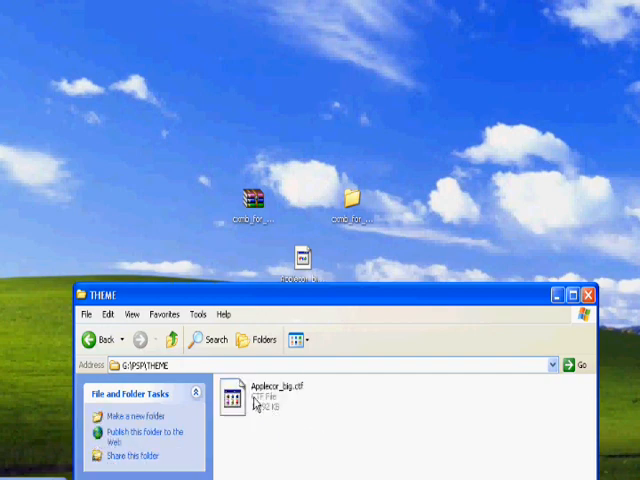